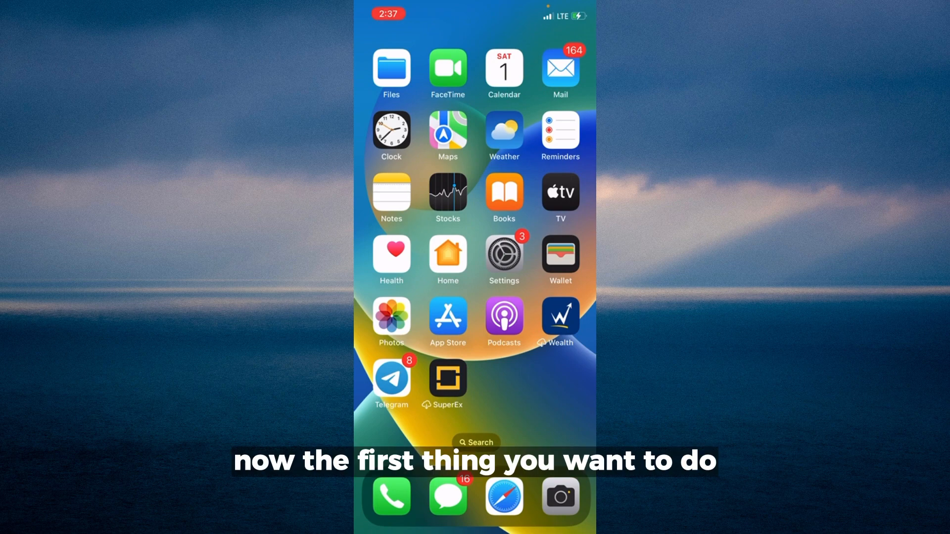
# - Reach icloud.com in Safari and scroll down to the Photos card and app tiles
pyautogui.click(503, 497)
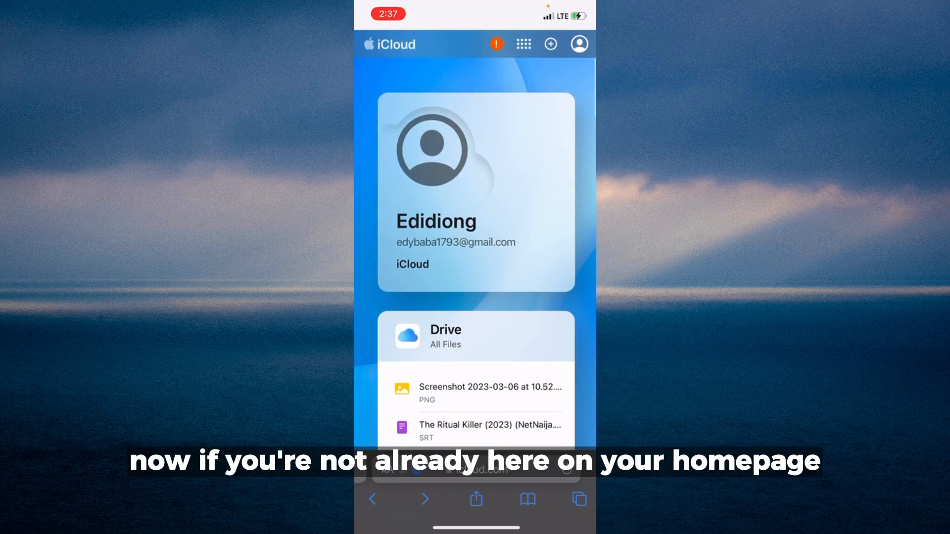
pyautogui.scroll(-3)
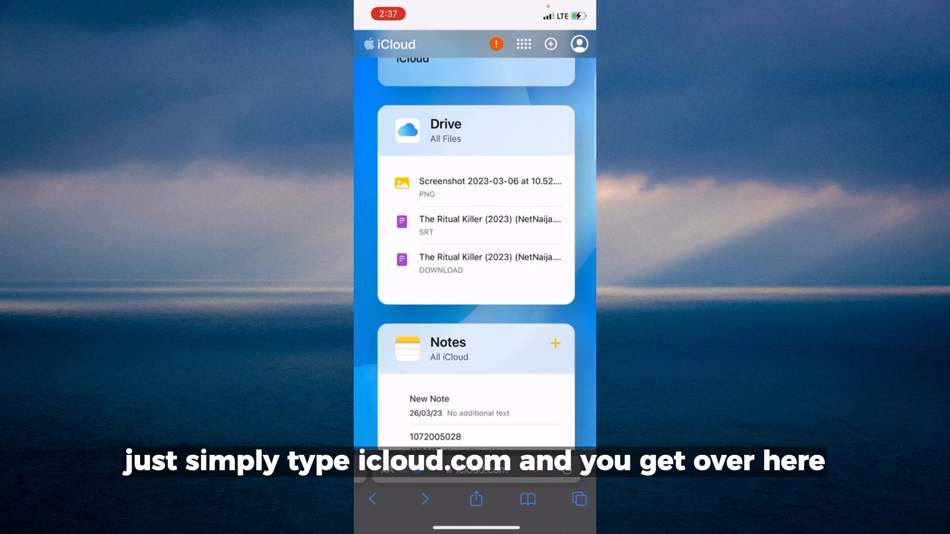
pyautogui.scroll(-3)
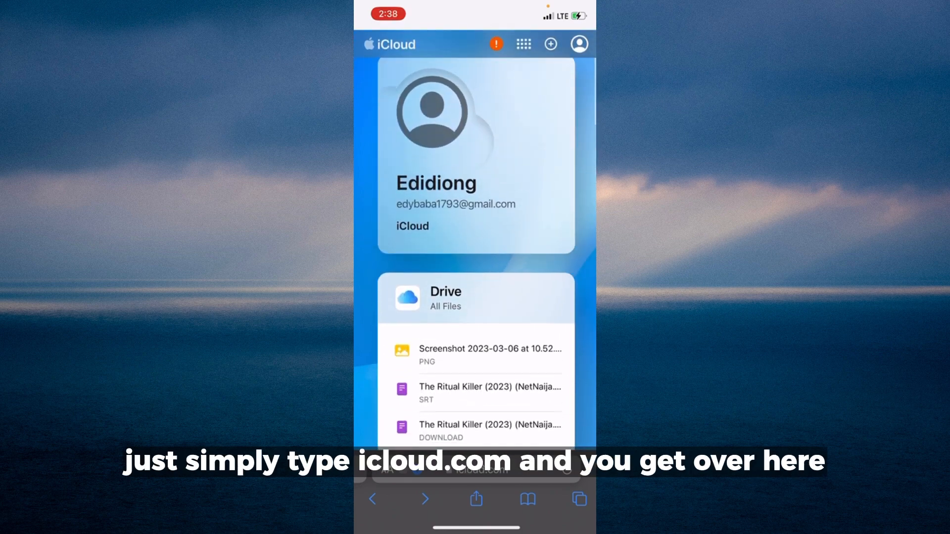
pyautogui.scroll(-3)
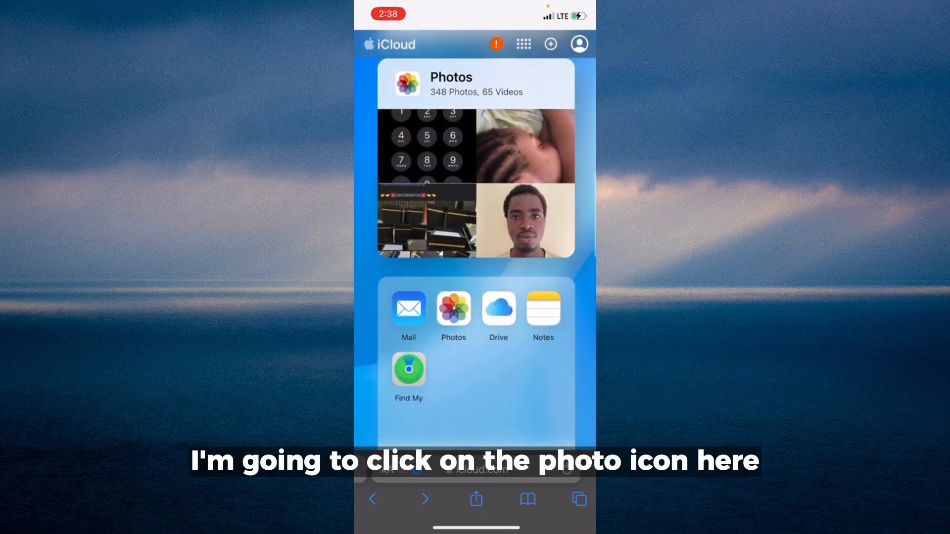
# - Enter the iCloud Photos library and scroll to the 27–30 Jan 2023 photos
pyautogui.click(454, 308)
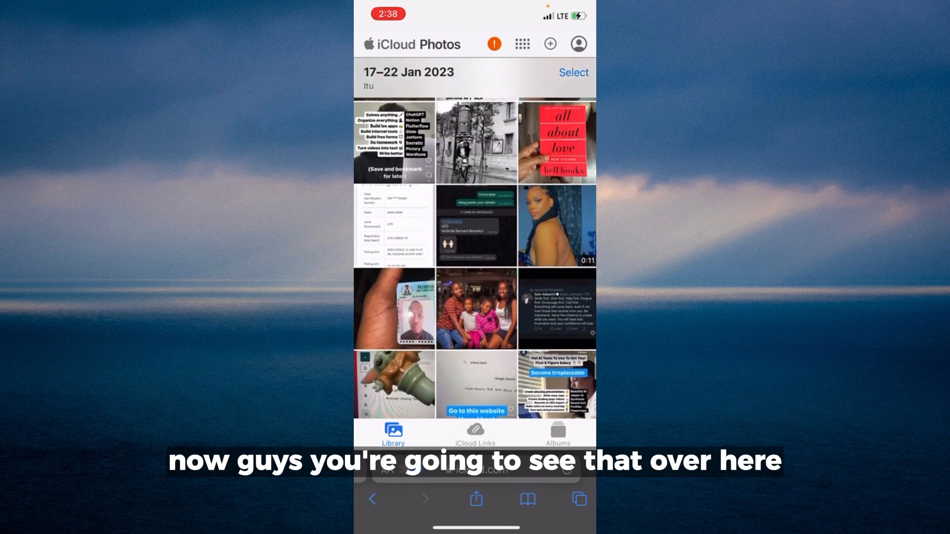
pyautogui.scroll(-3)
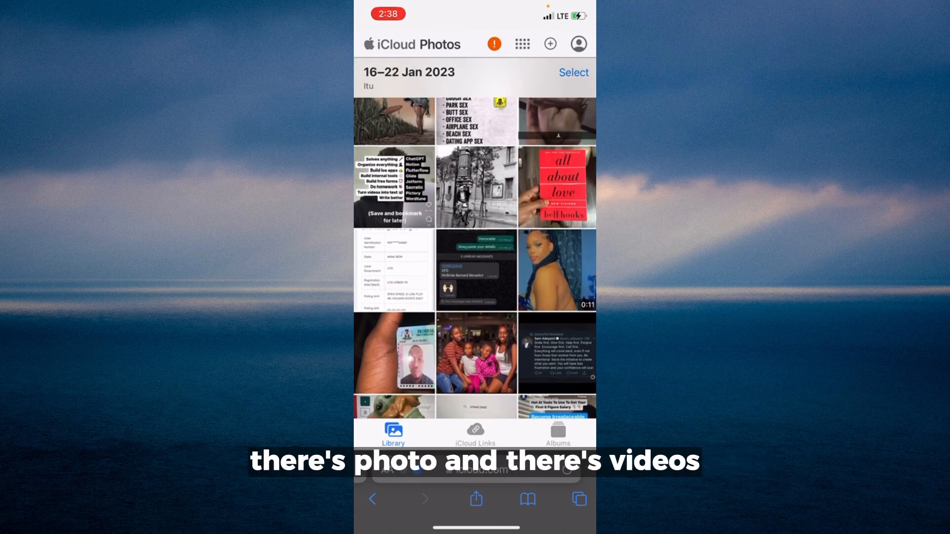
pyautogui.scroll(-3)
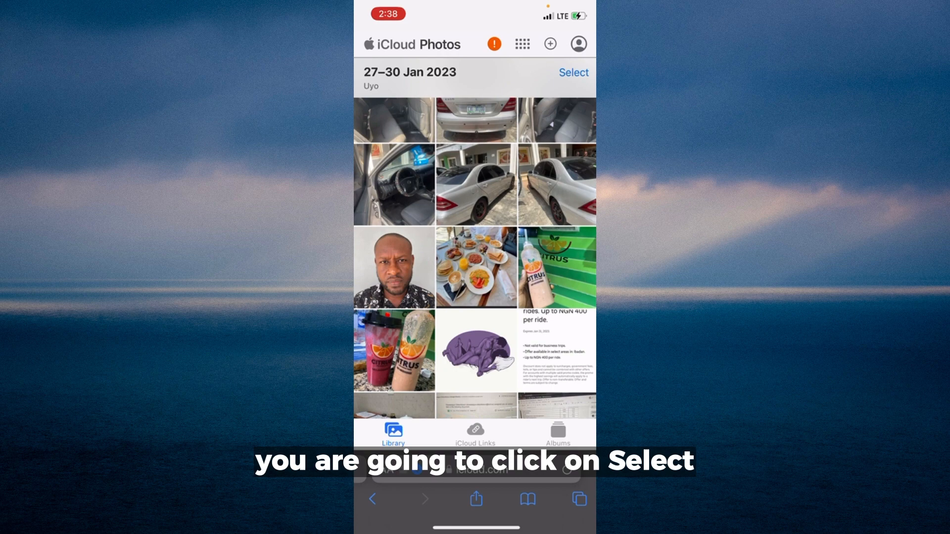
# - Select the breakfast and citrus bottle photos and confirm downloading them as iCloud Photos.zip
pyautogui.click(574, 72)
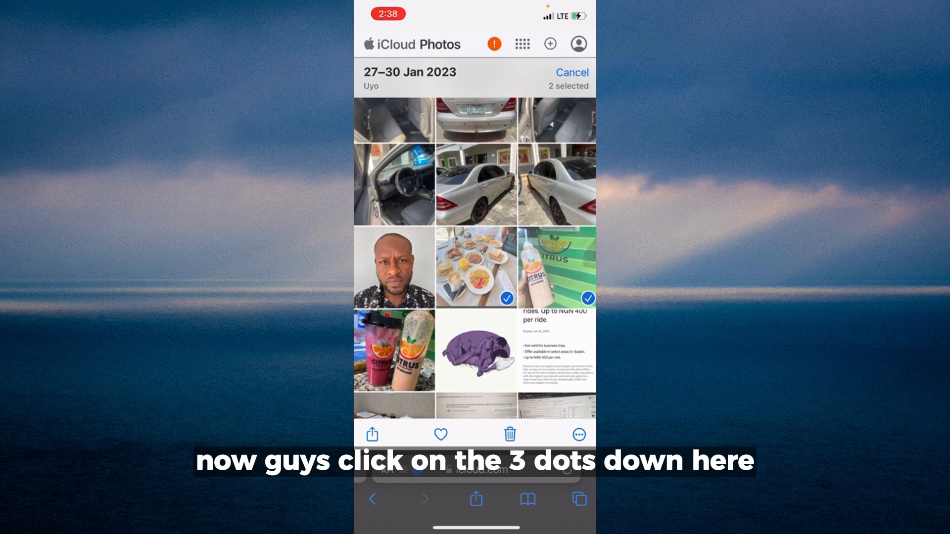
pyautogui.click(577, 435)
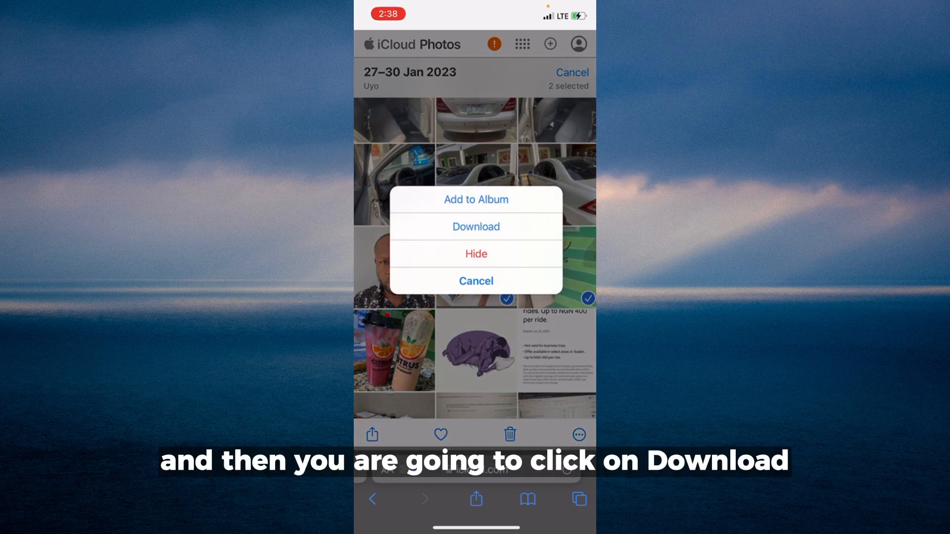
pyautogui.click(476, 227)
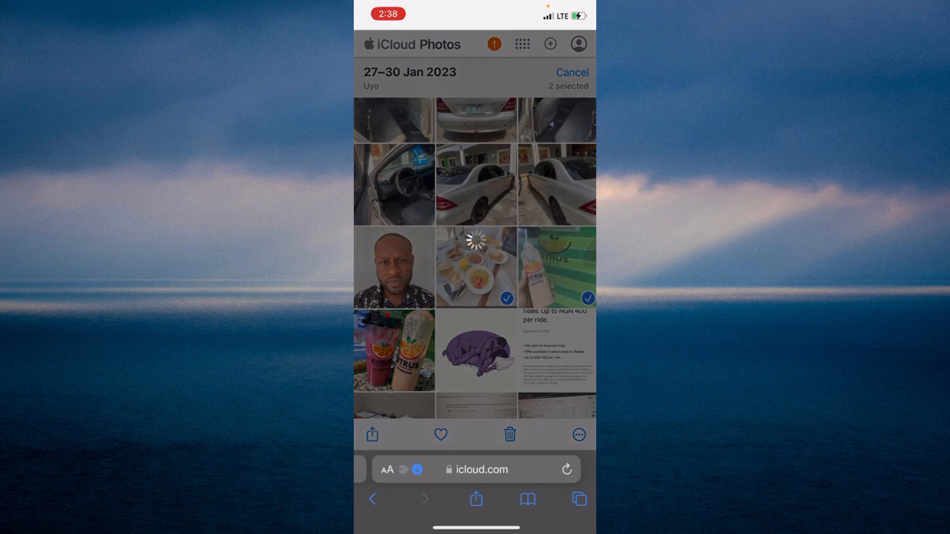
pyautogui.click(373, 434)
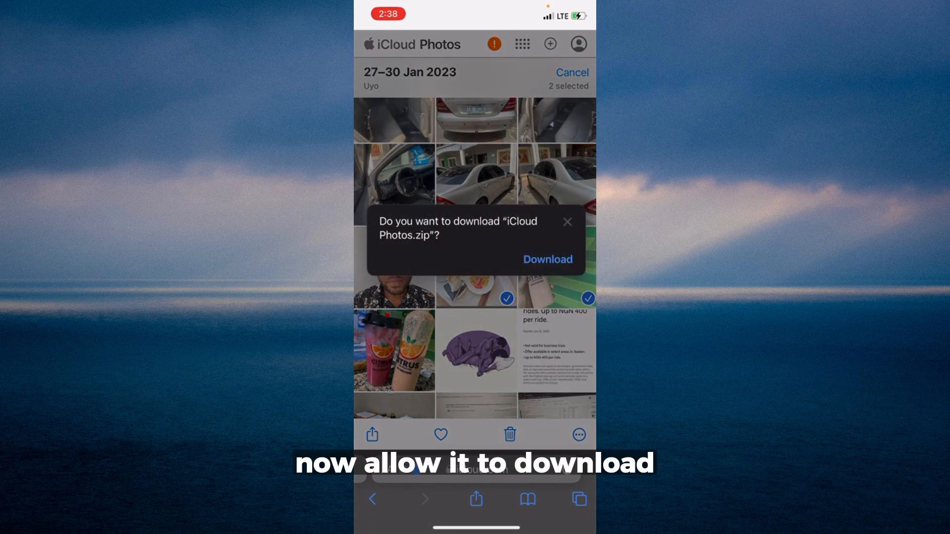
pyautogui.click(549, 259)
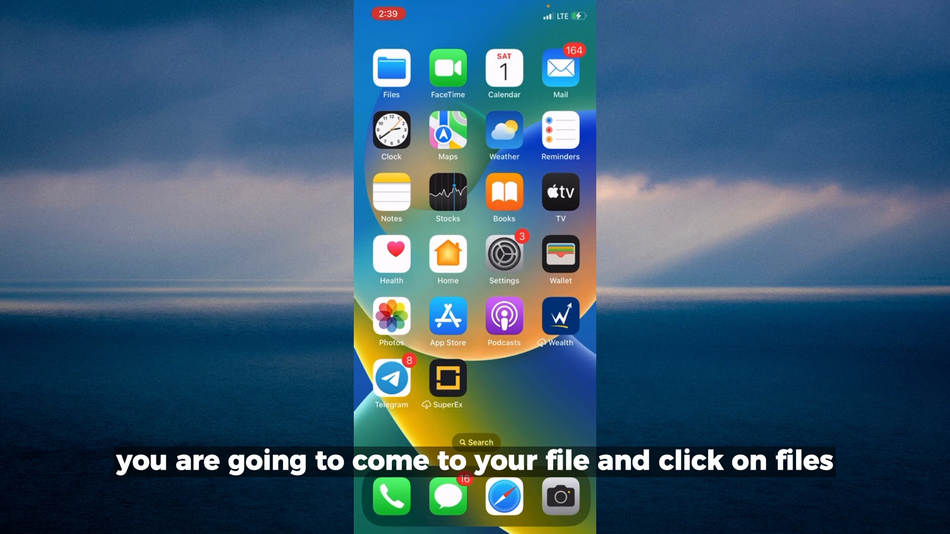
# - In Files, browse iCloud Drive's Downloads folder down to the iCloud Photos 8 folder
pyautogui.click(391, 70)
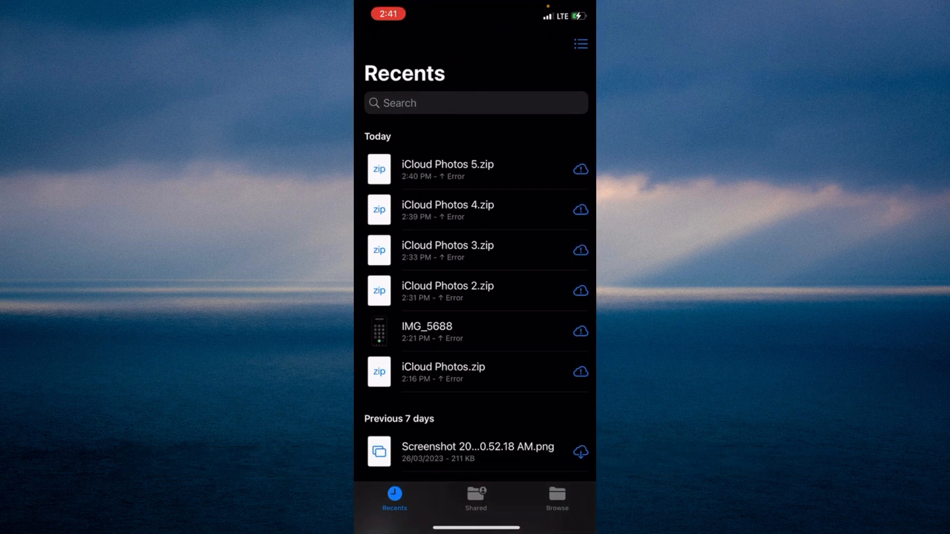
pyautogui.click(556, 496)
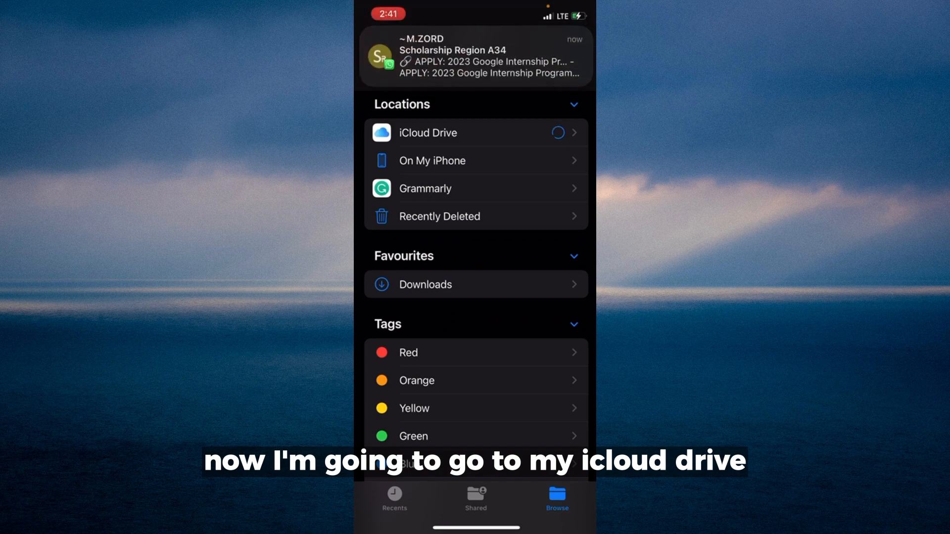
pyautogui.click(428, 132)
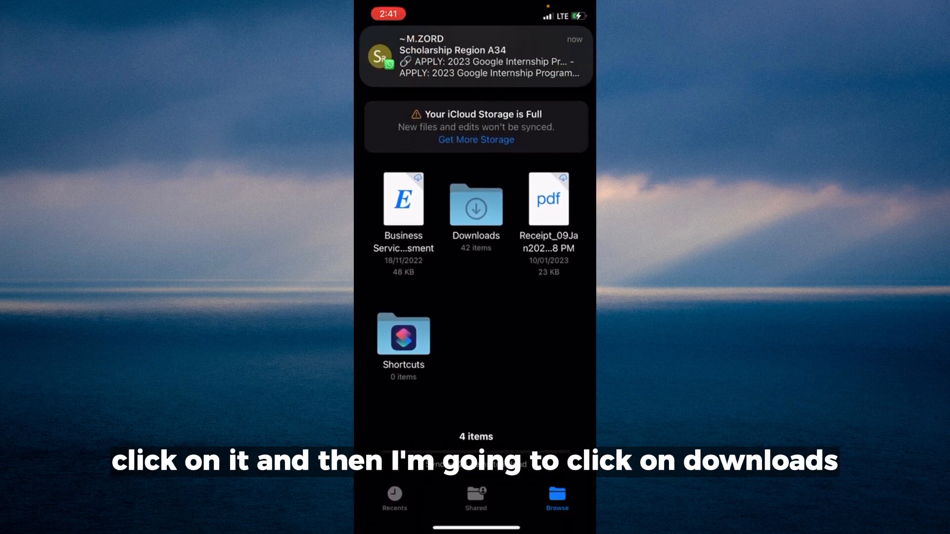
pyautogui.click(475, 206)
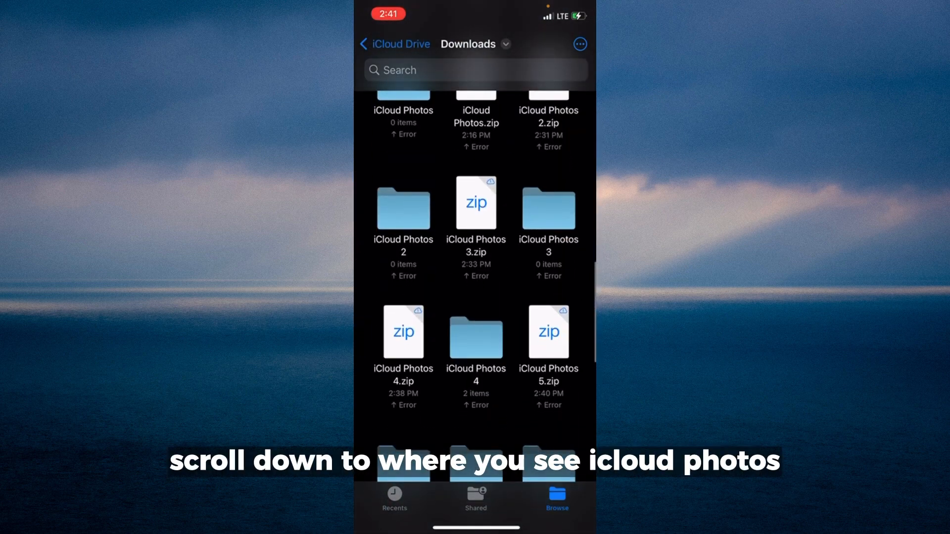
pyautogui.scroll(-3)
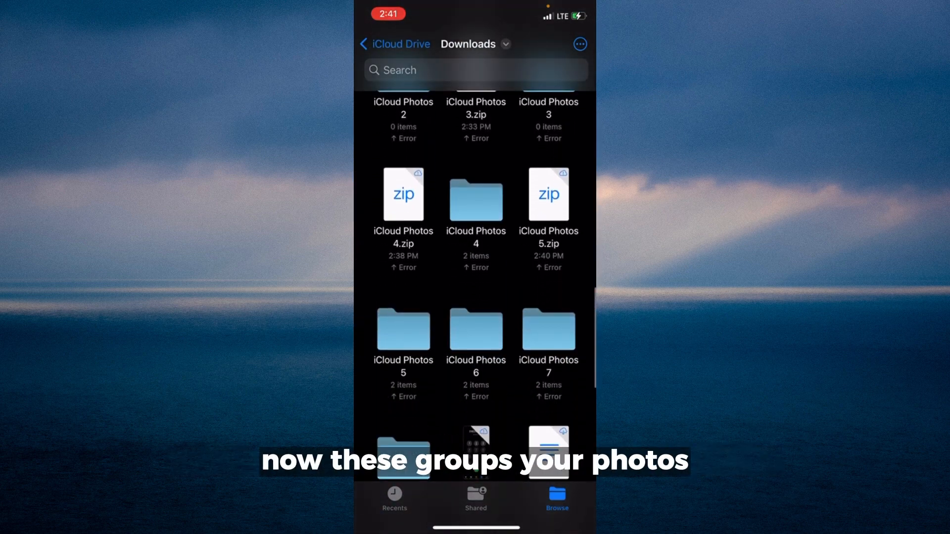
pyautogui.scroll(-3)
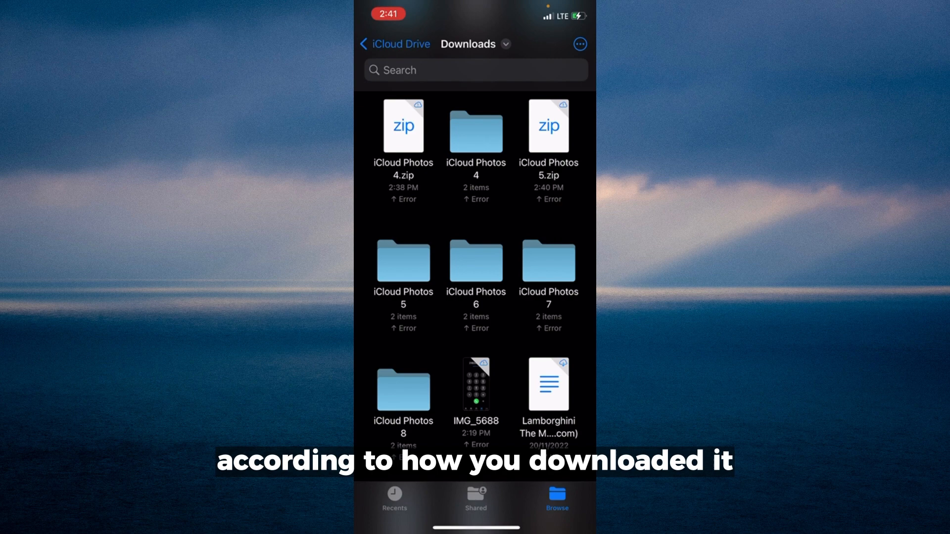
pyautogui.scroll(-3)
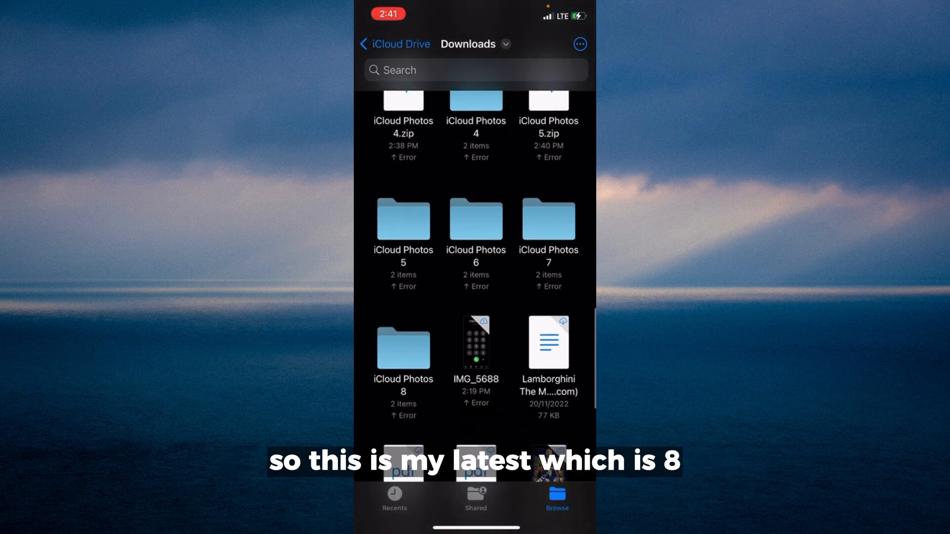
# - Save IMG_5072 from iCloud Photos 8 to the gallery, then bring up sharing for the citrus bottle photo
pyautogui.click(403, 348)
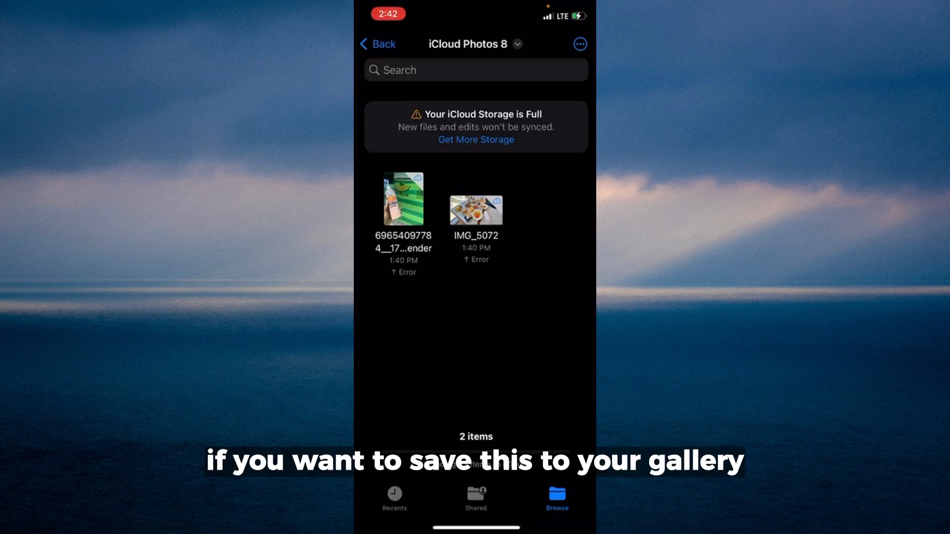
pyautogui.click(476, 210)
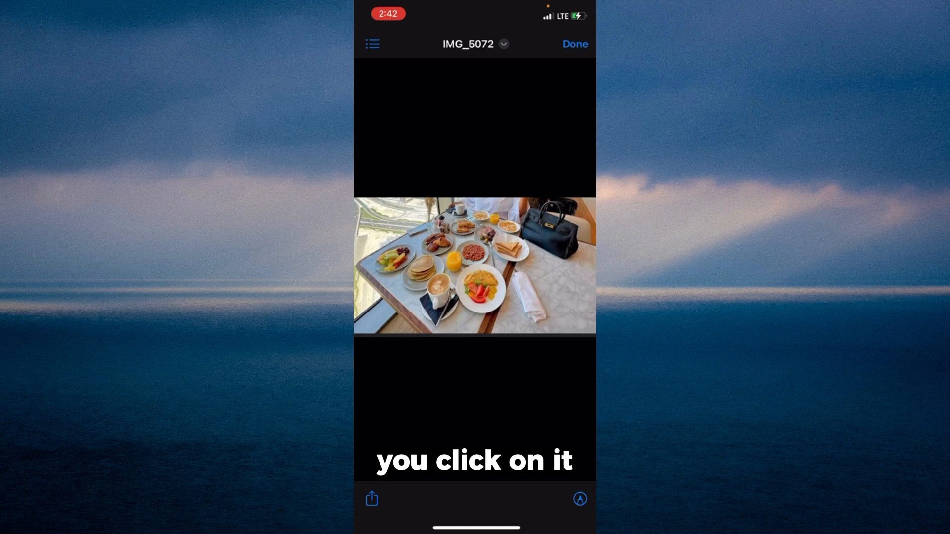
pyautogui.click(372, 499)
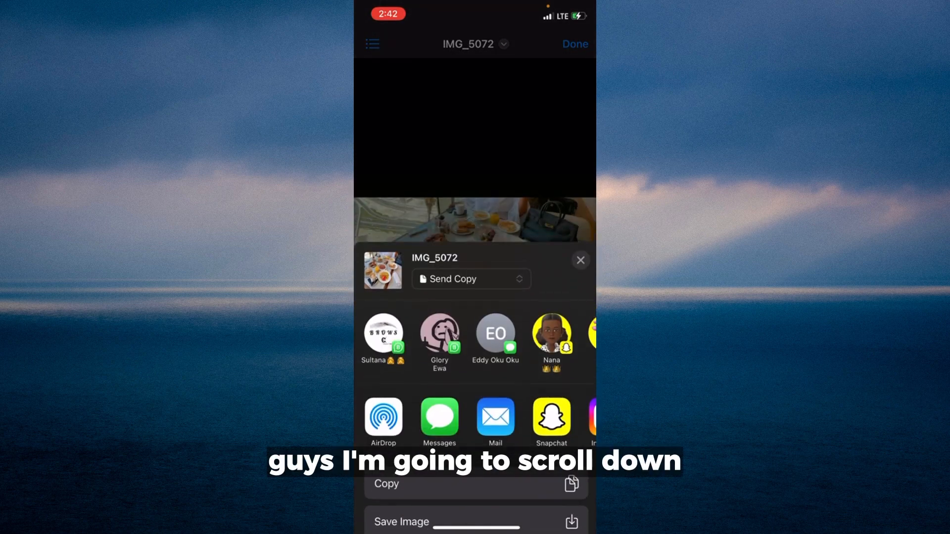
pyautogui.click(580, 260)
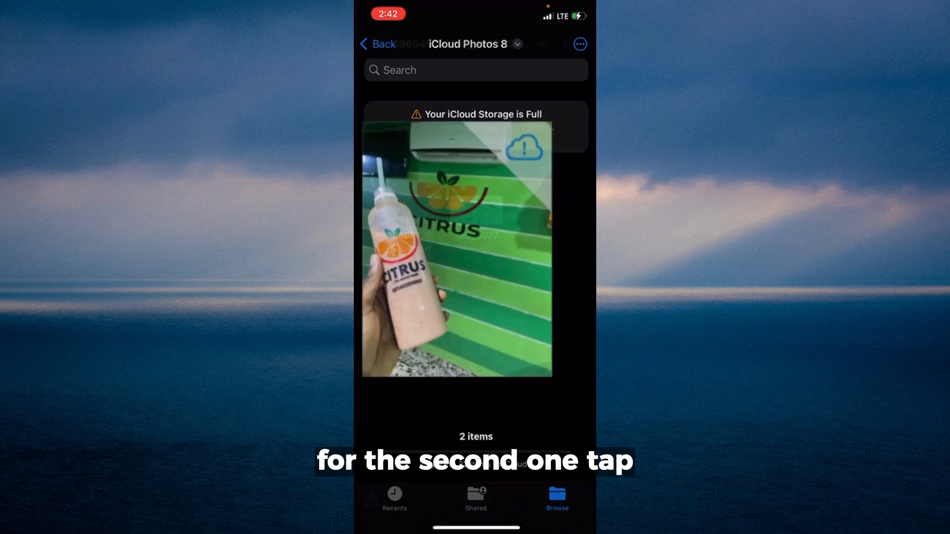
pyautogui.click(455, 258)
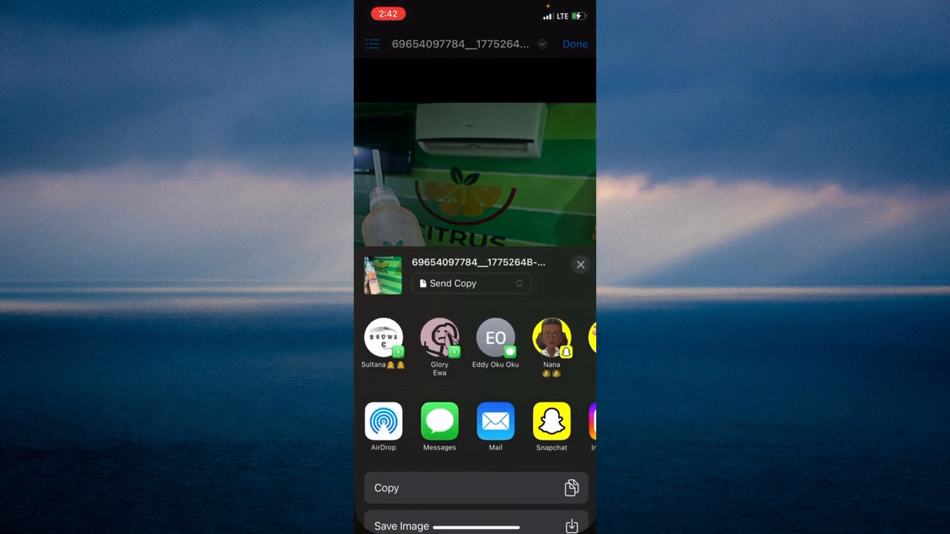